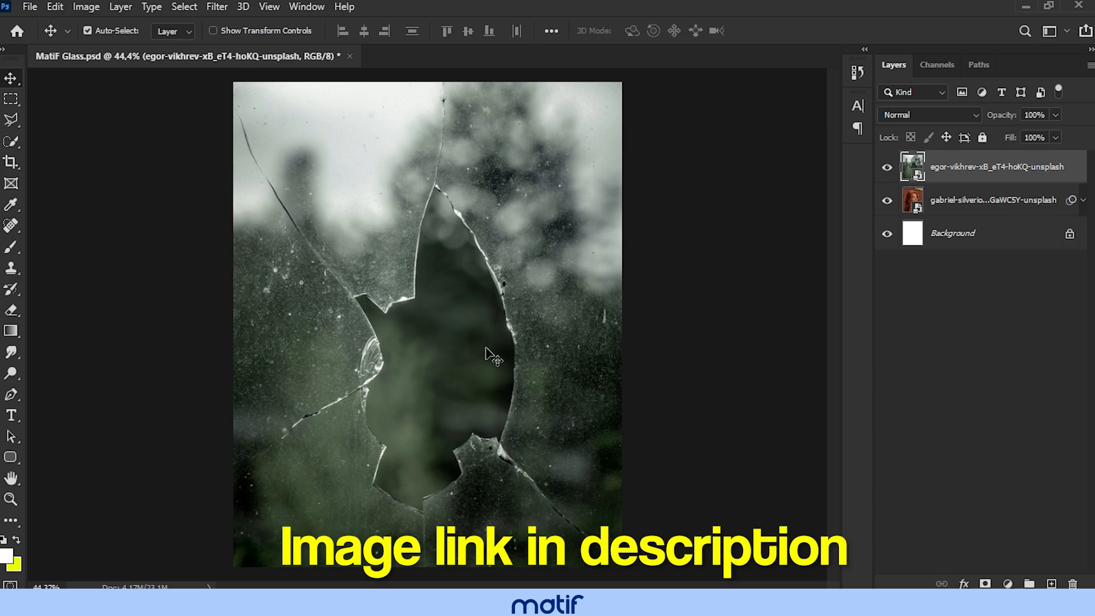
Add a Black & White adjustment layer clipped to the shattered glass layer.
left_click(977, 581)
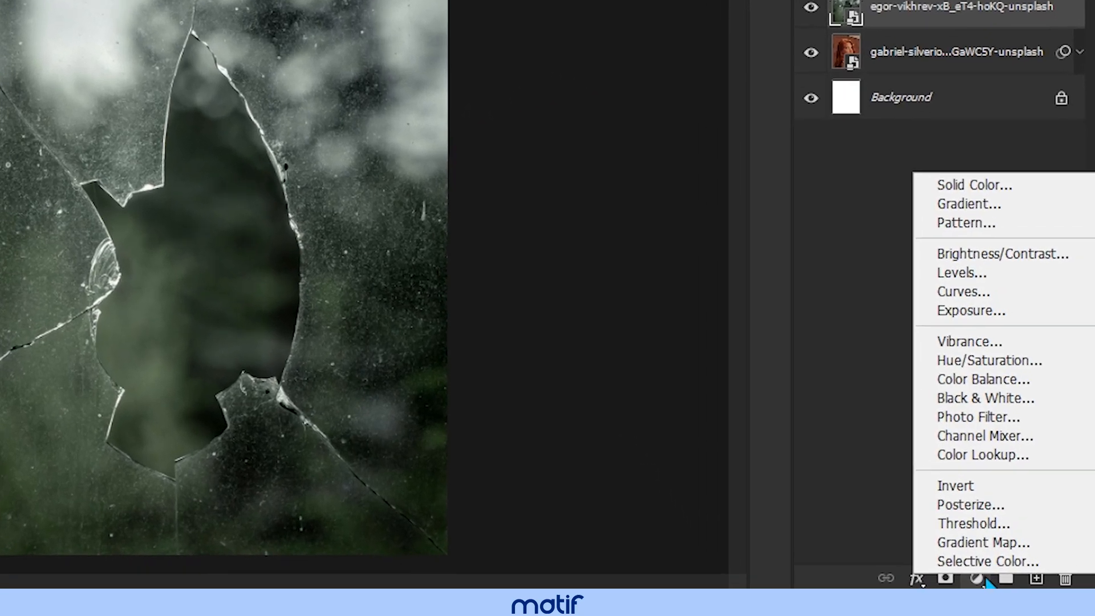
left_click(985, 561)
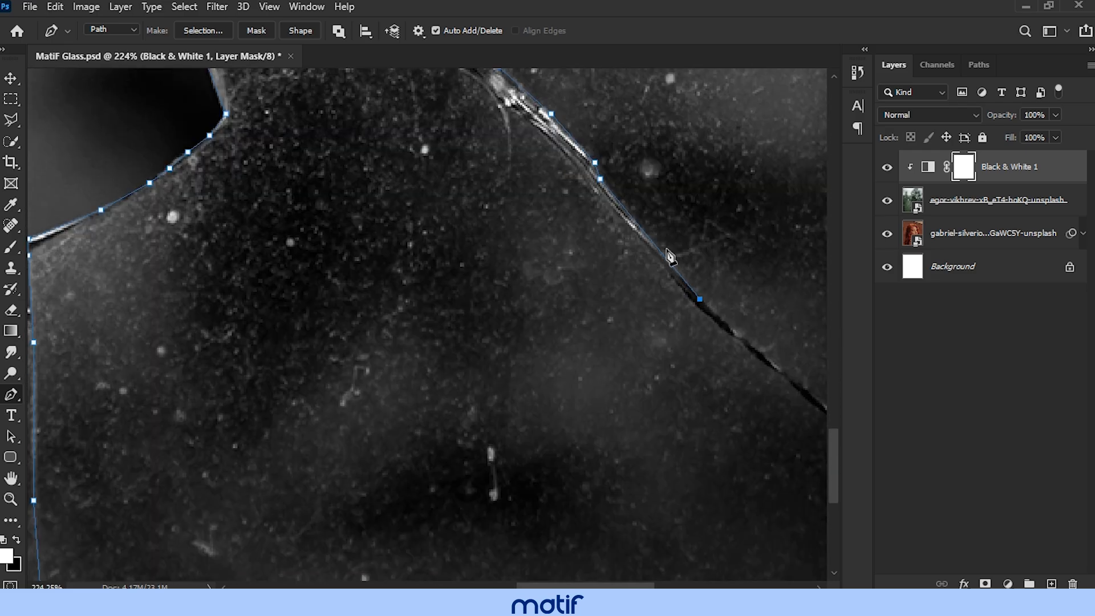
Close the Pen path around the lower shard and make it a selection with 0 feather.
scroll("down", 3)
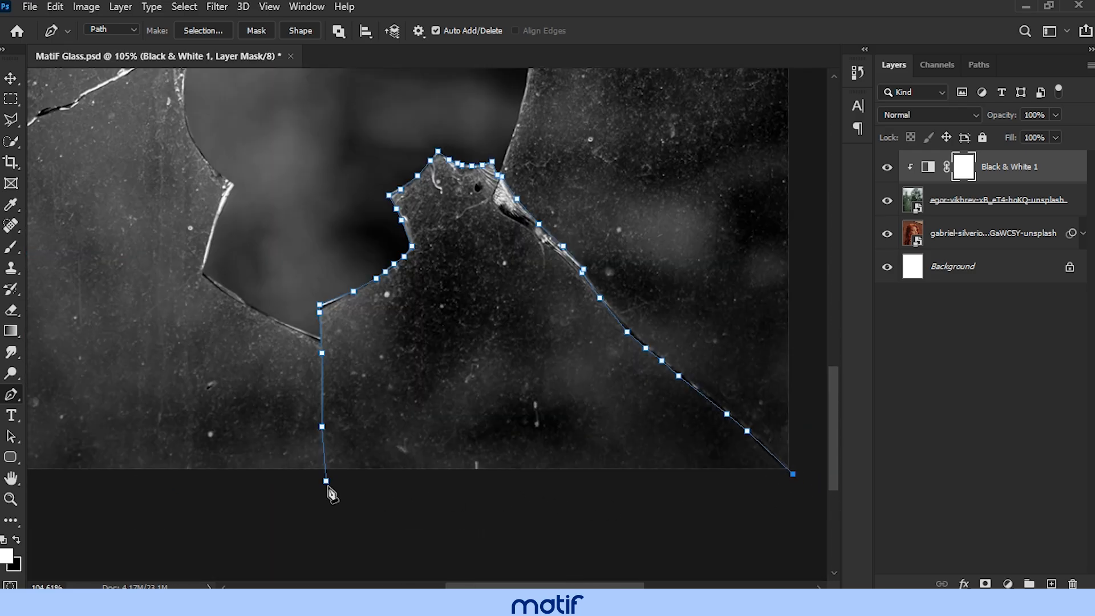
left_click(325, 482)
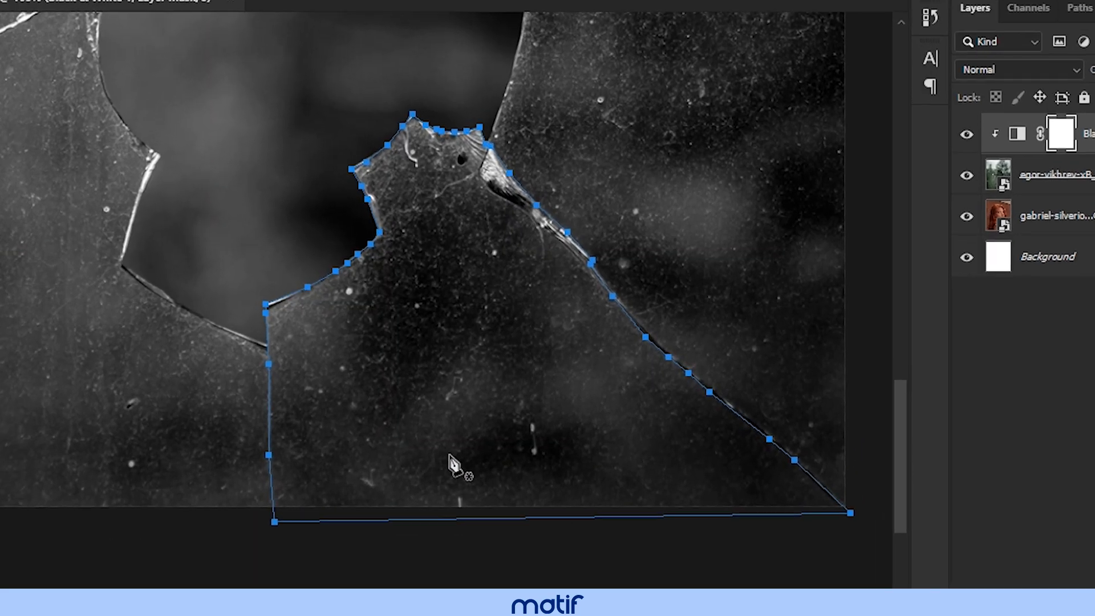
right_click(451, 464)
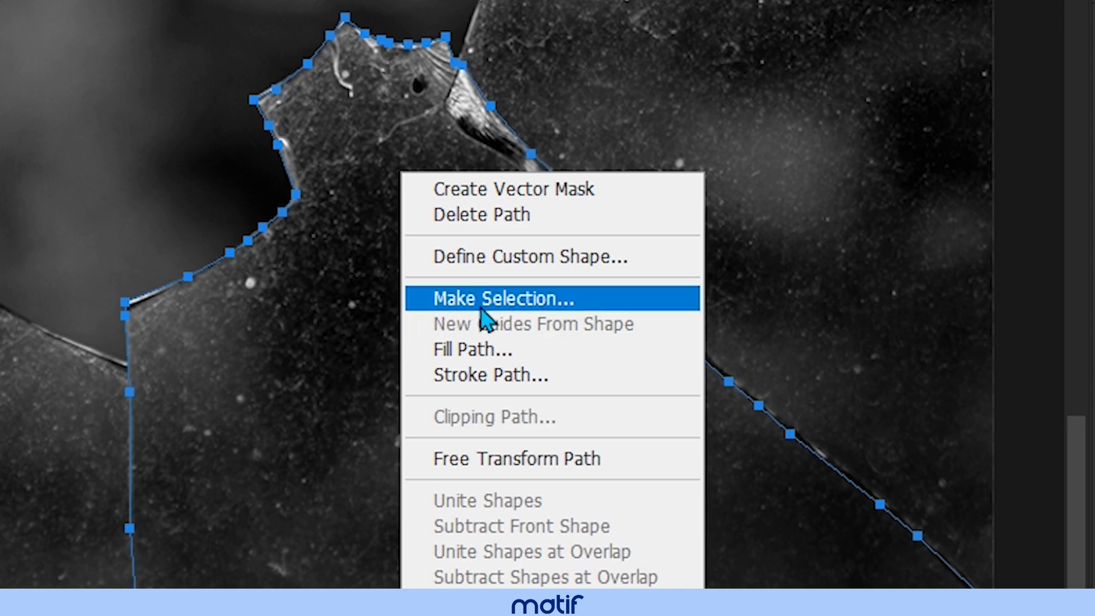
left_click(500, 298)
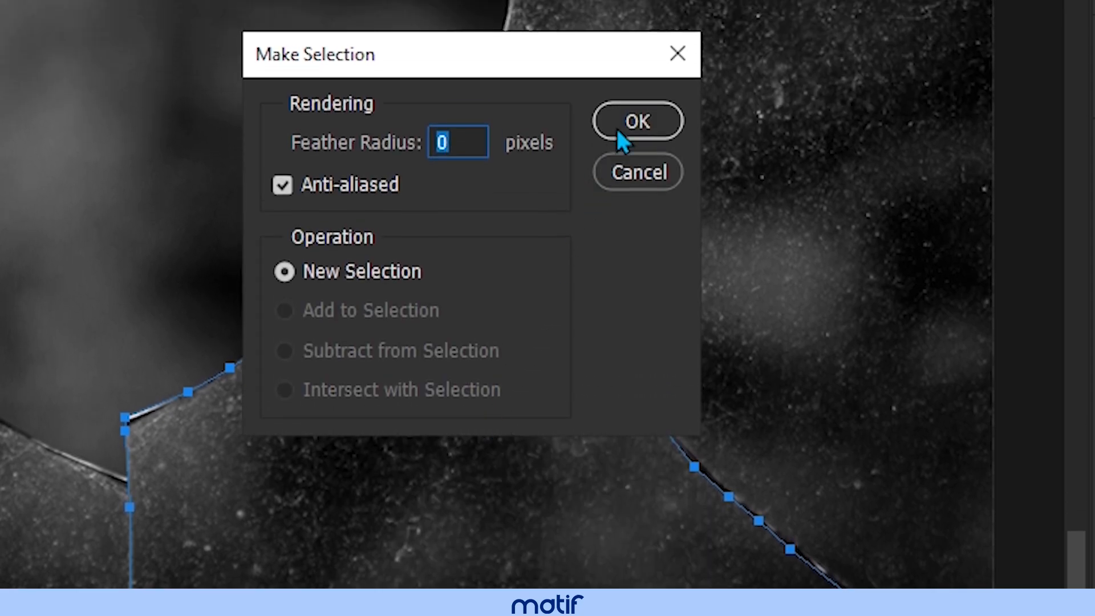
left_click(636, 121)
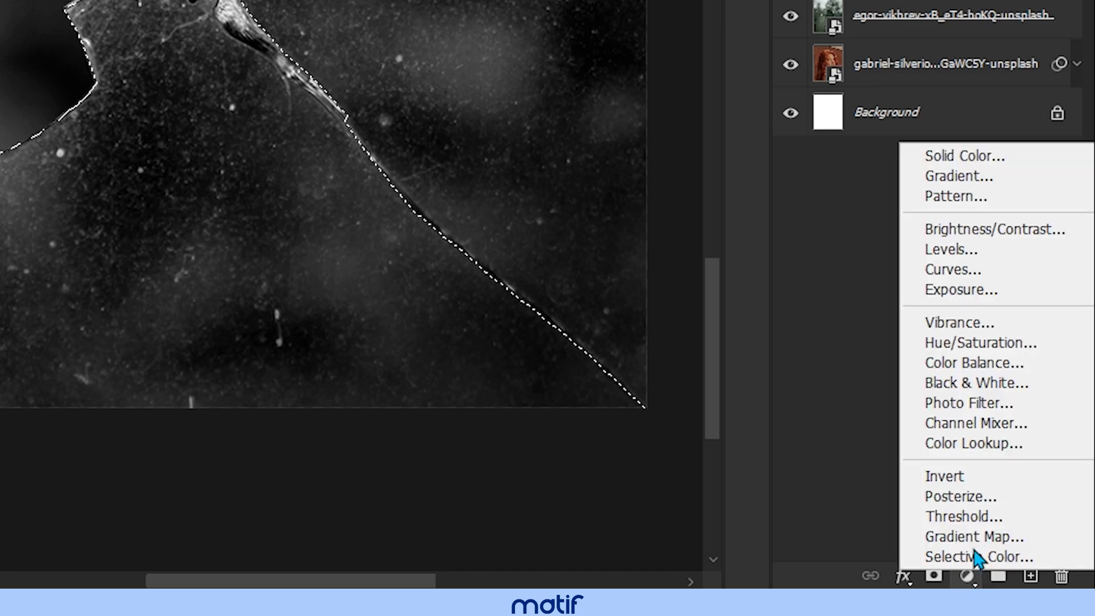
Fill the shard selection with a black (#000000) Solid Color fill layer.
left_click(958, 156)
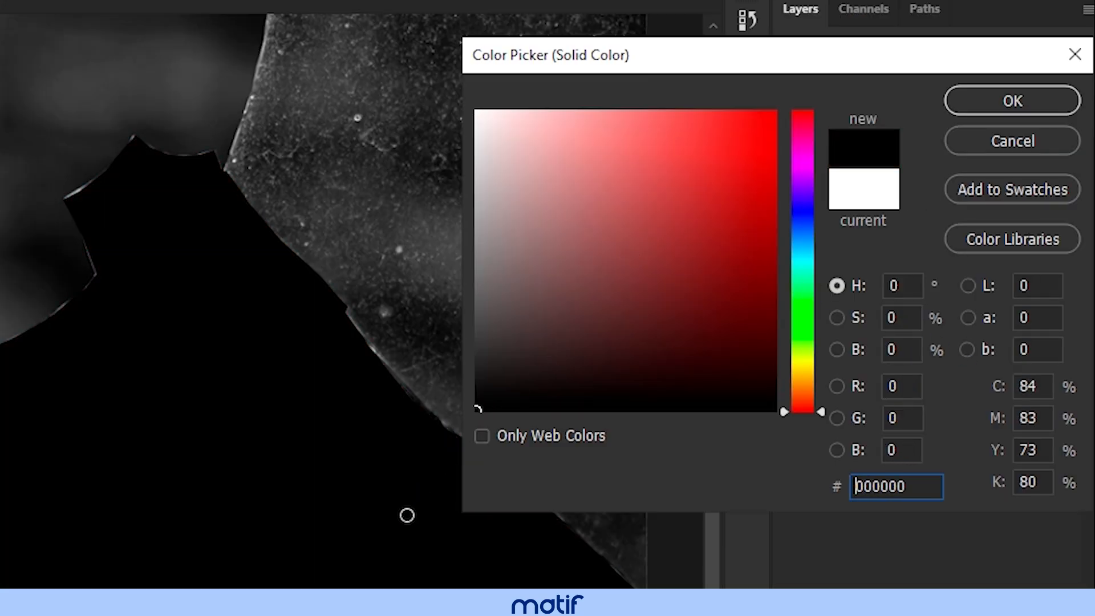
mouse_move(995, 112)
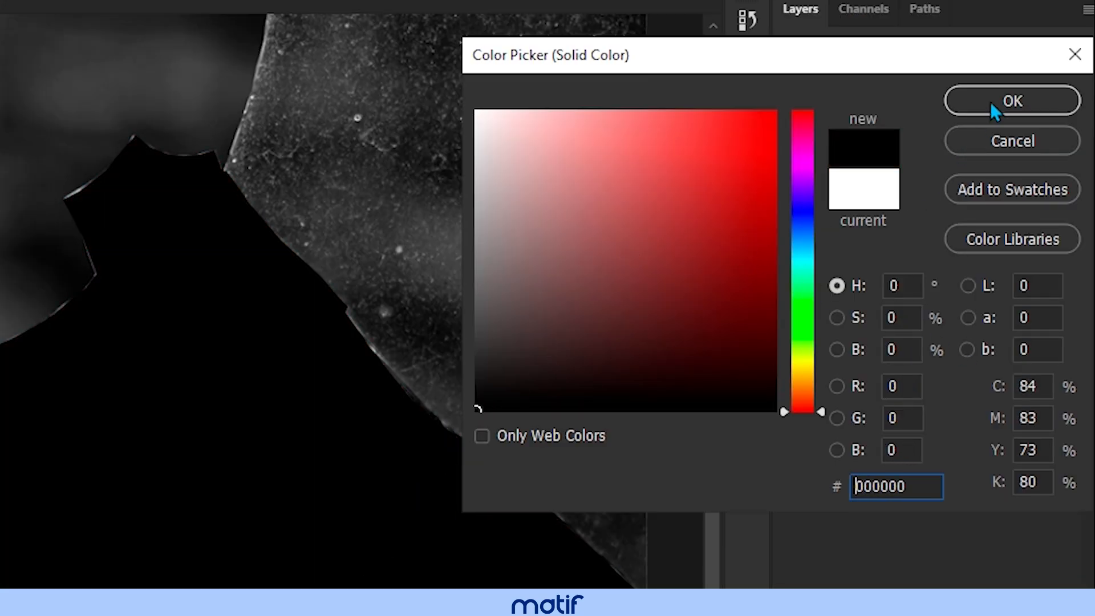
left_click(1010, 101)
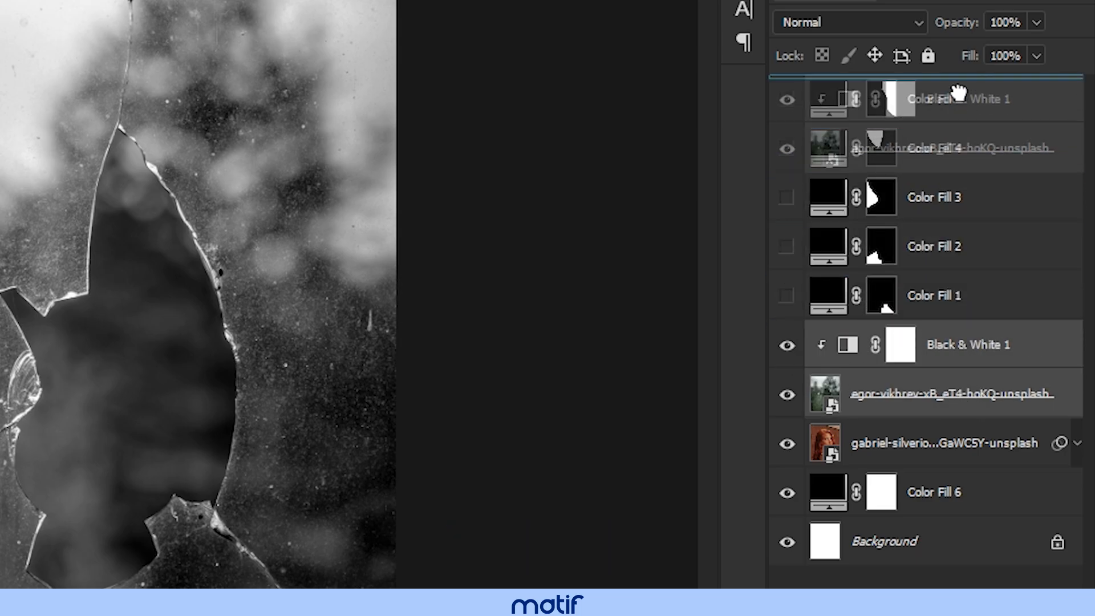
Move the glass layer above the fills, set Color Dodge, and split the Underlying Layer slider.
left_click(849, 22)
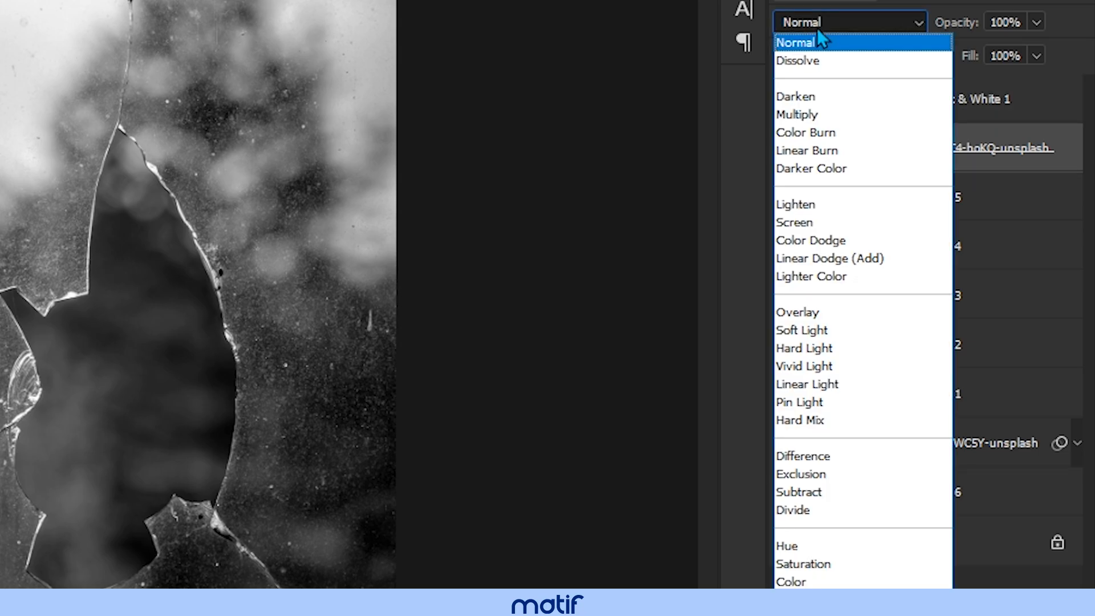
left_click(811, 240)
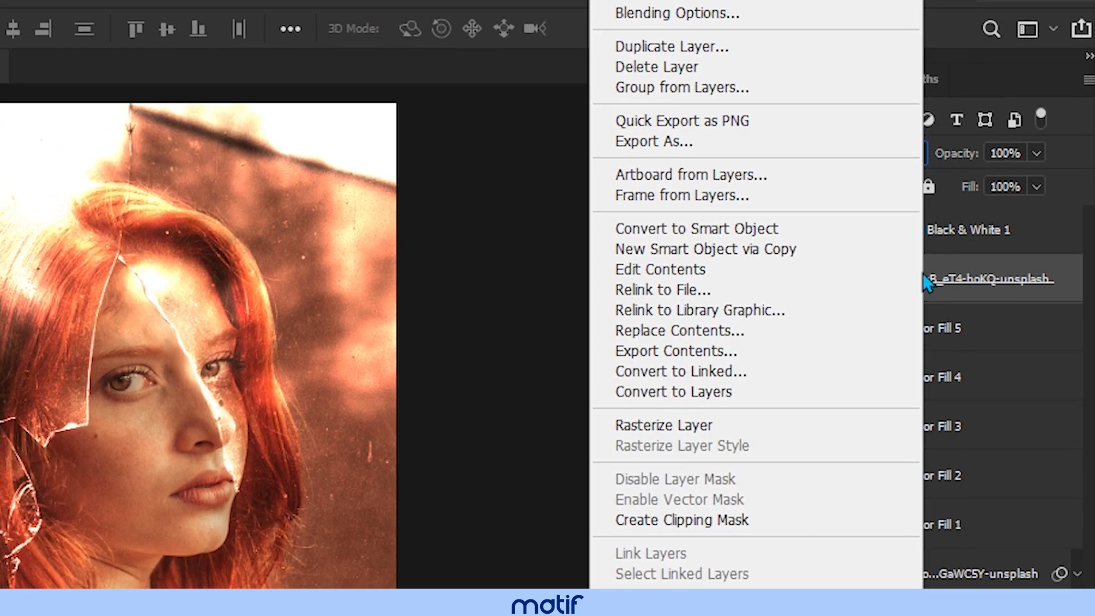
left_click(675, 13)
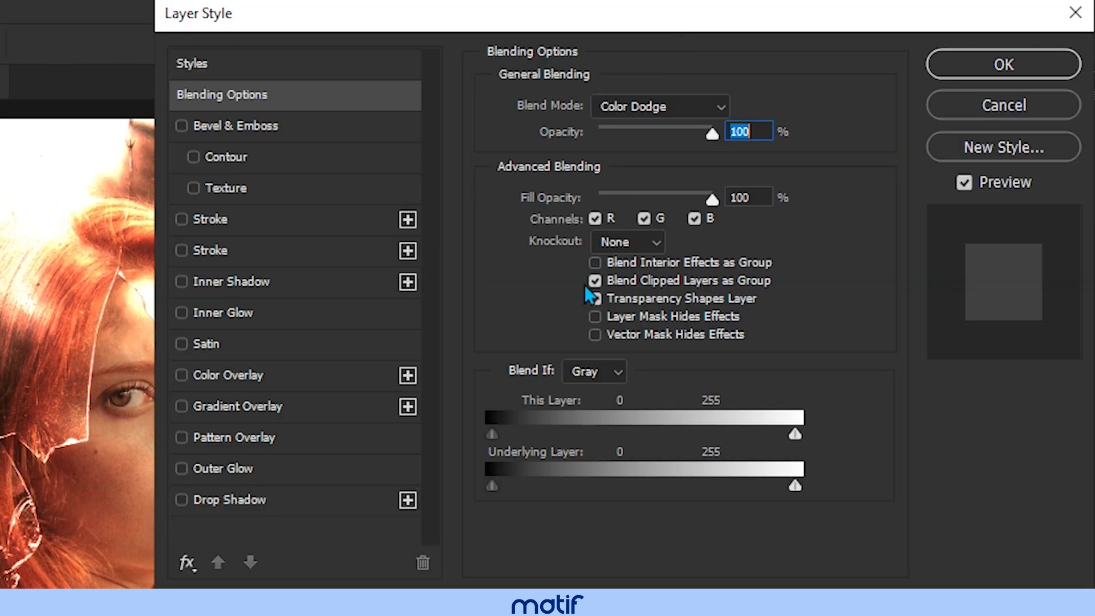
left_click(594, 298)
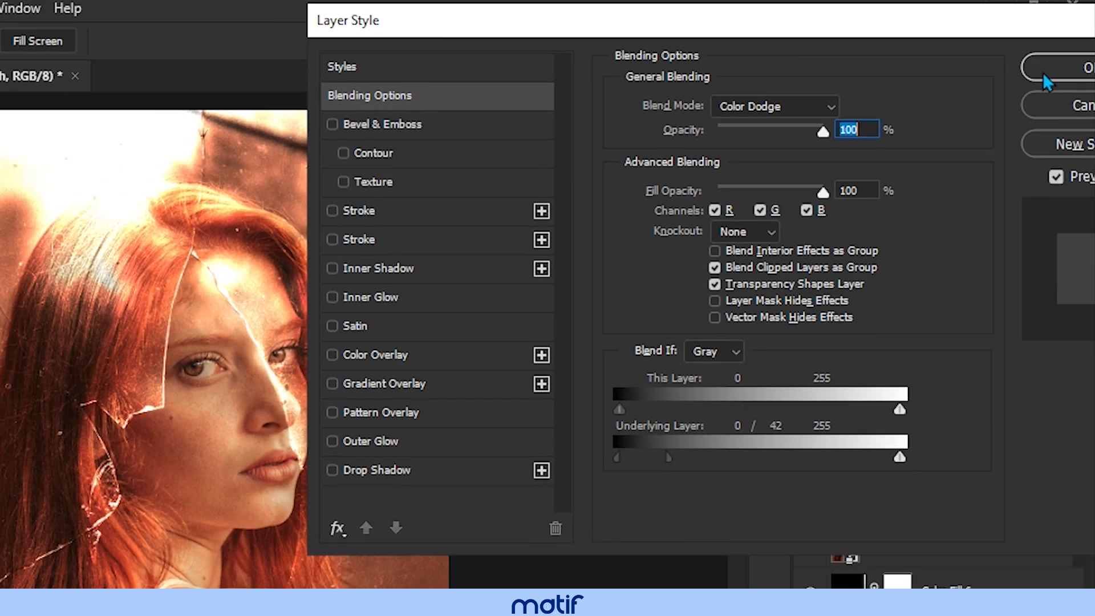
left_click(1086, 67)
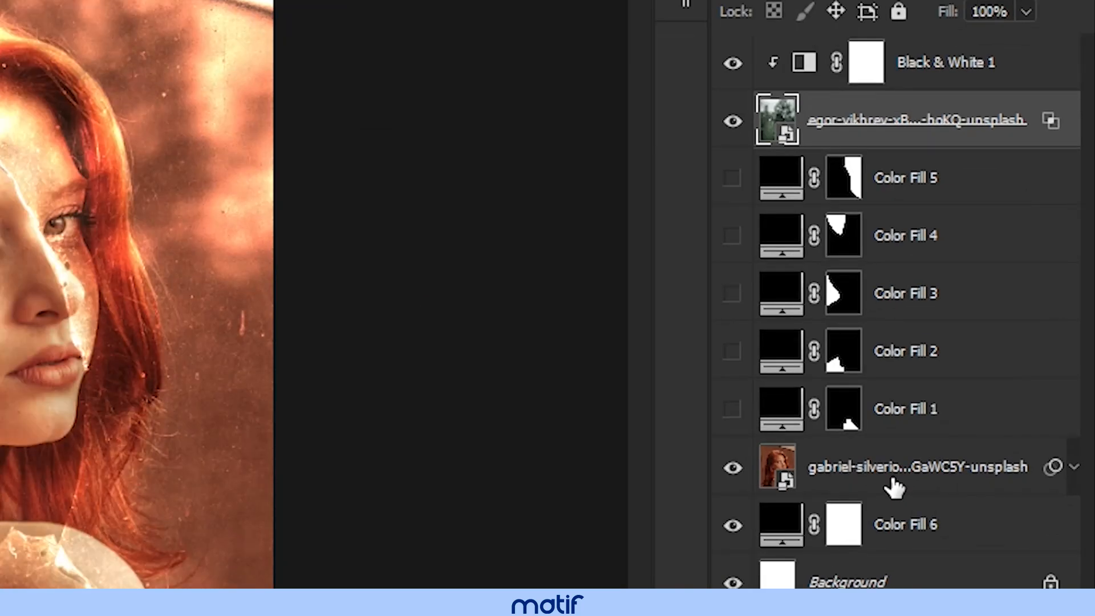
Duplicate the portrait twice, clip a copy to Color Fill 1, then scale and rotate it.
key("ctrl+j")
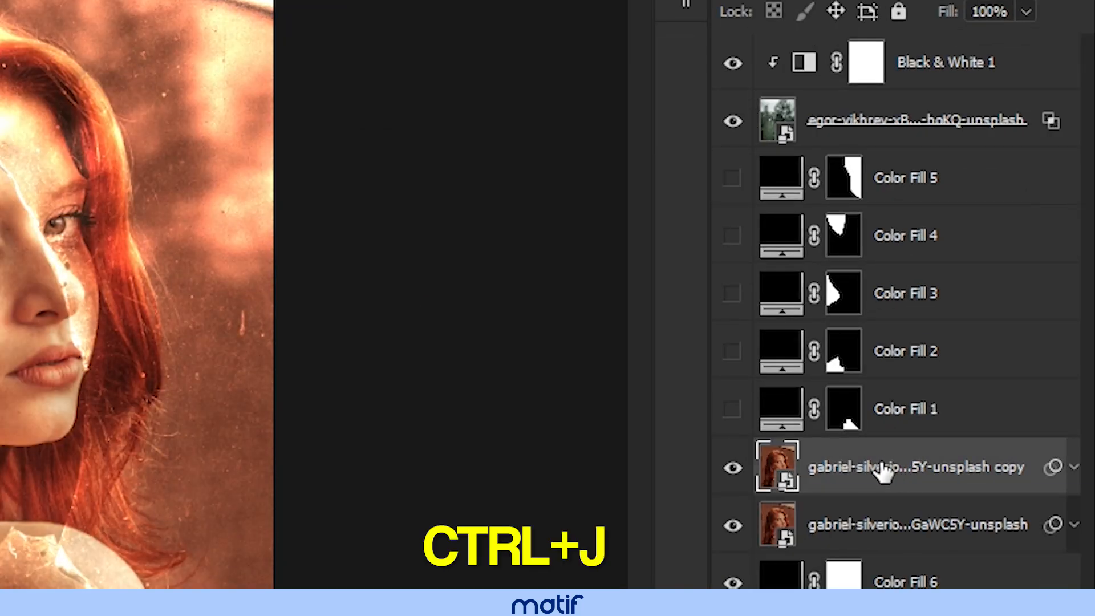
key("ctrl+j")
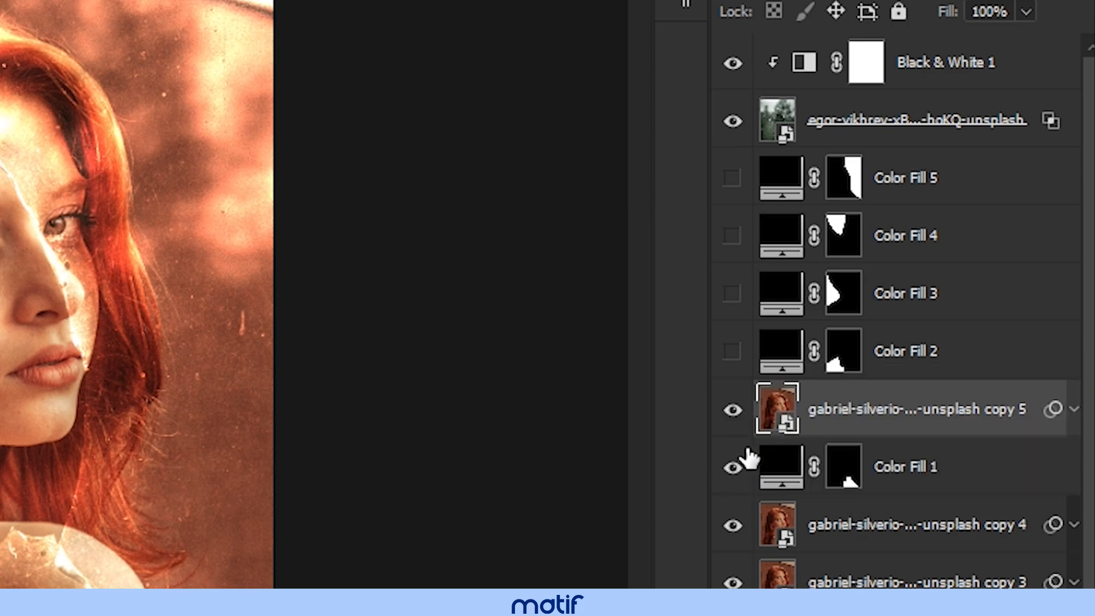
mouse_move(906, 432)
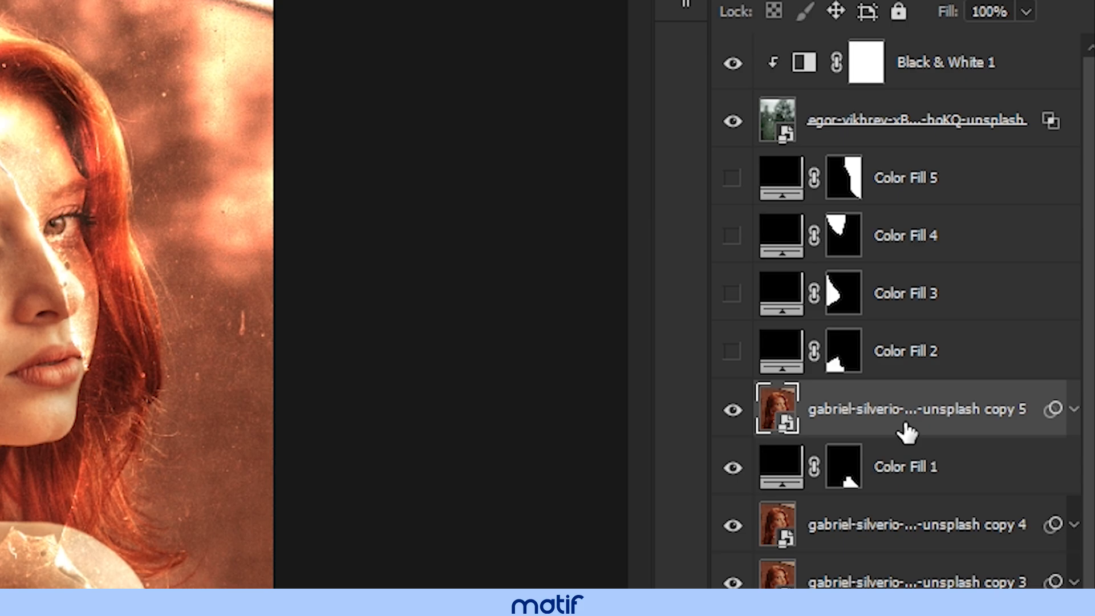
key("alt")
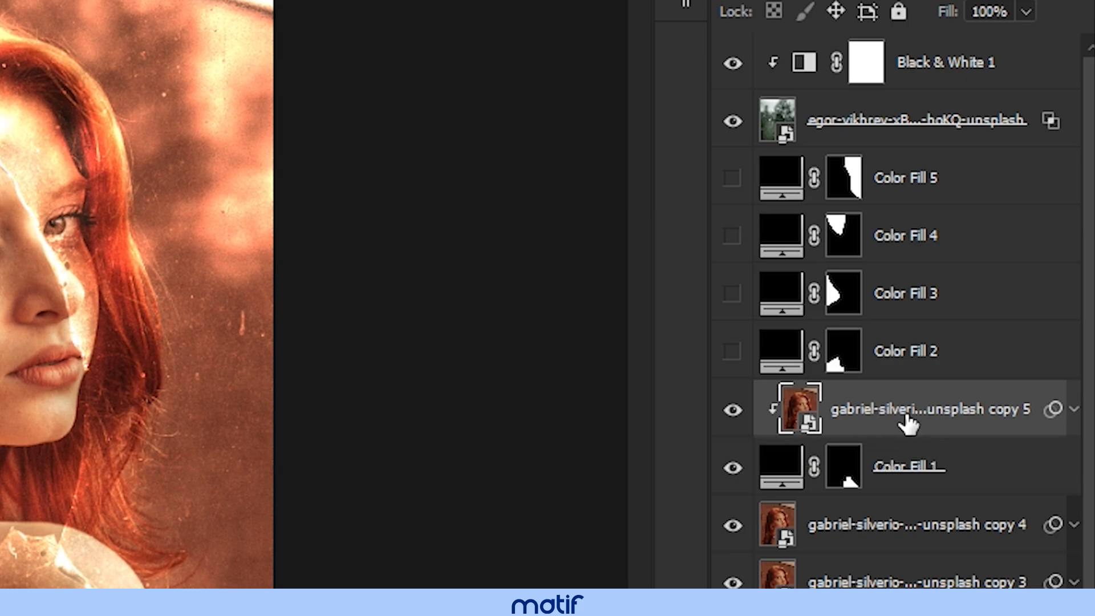
key("ctrl+t")
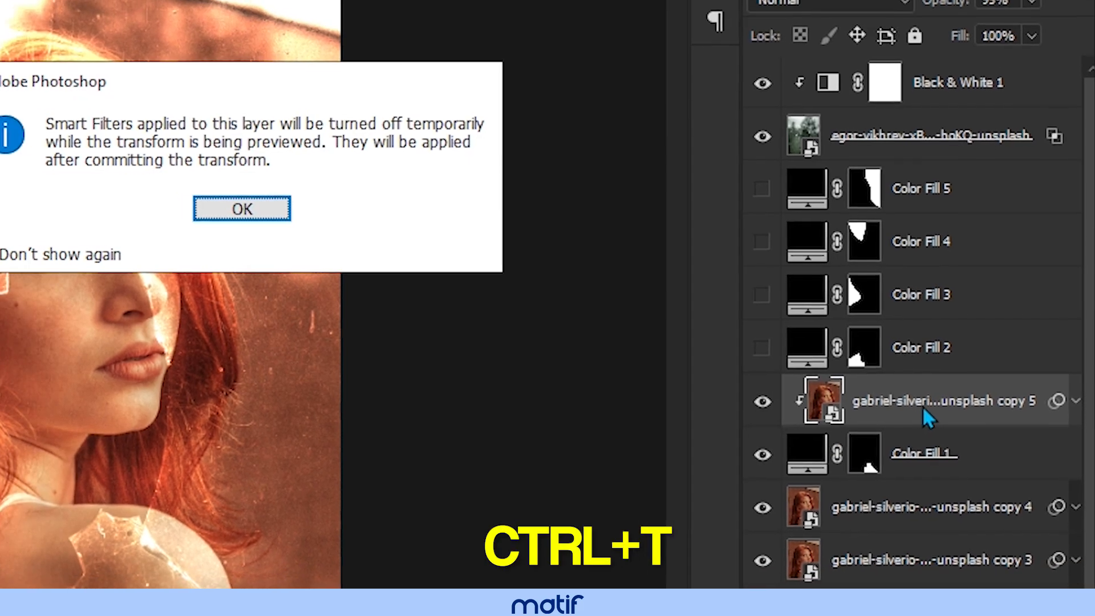
left_click(242, 208)
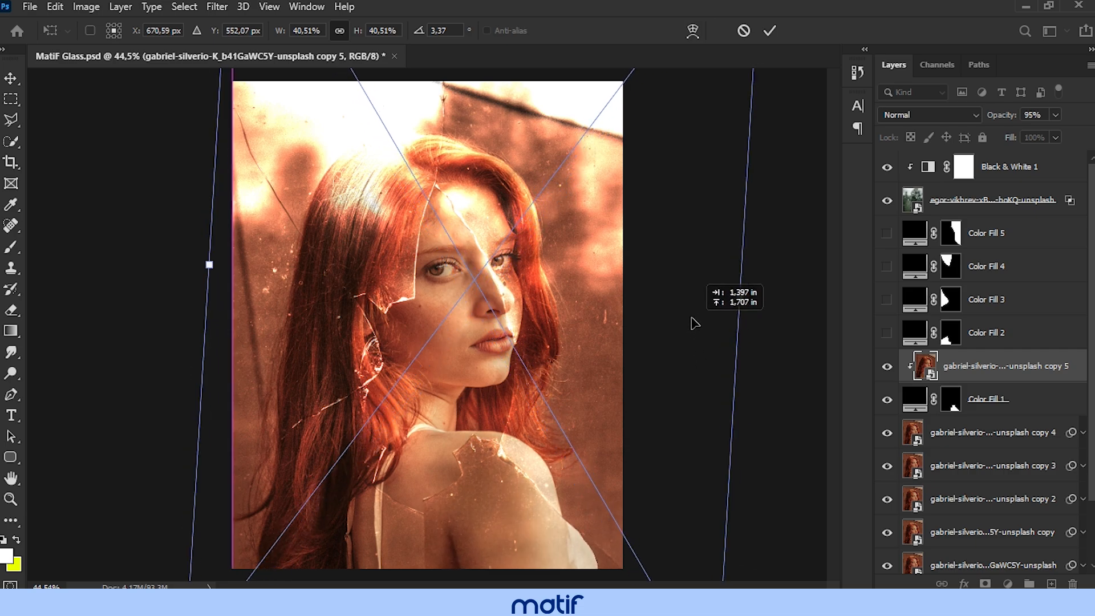
left_click(769, 30)
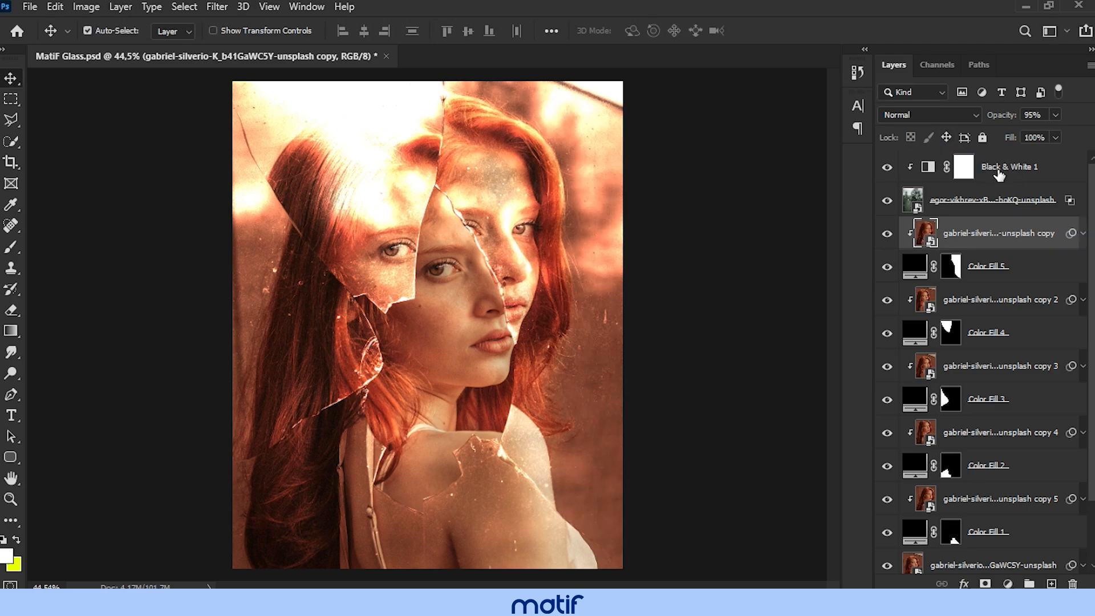
Stamp all visible layers into Layer 1 at the top of the stack and duplicate it.
left_click(962, 166)
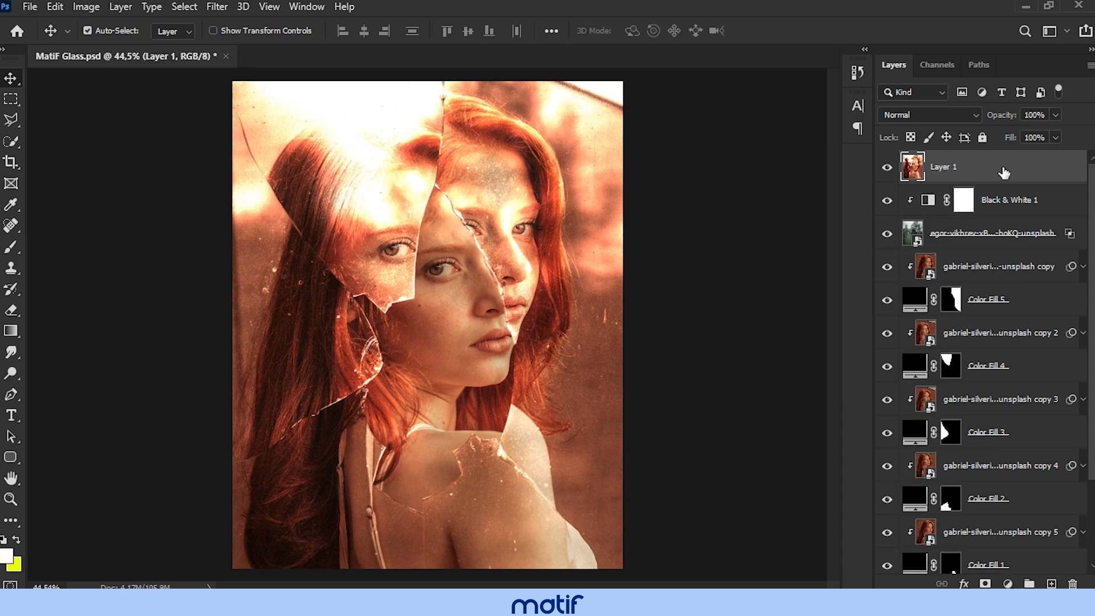
mouse_move(948, 172)
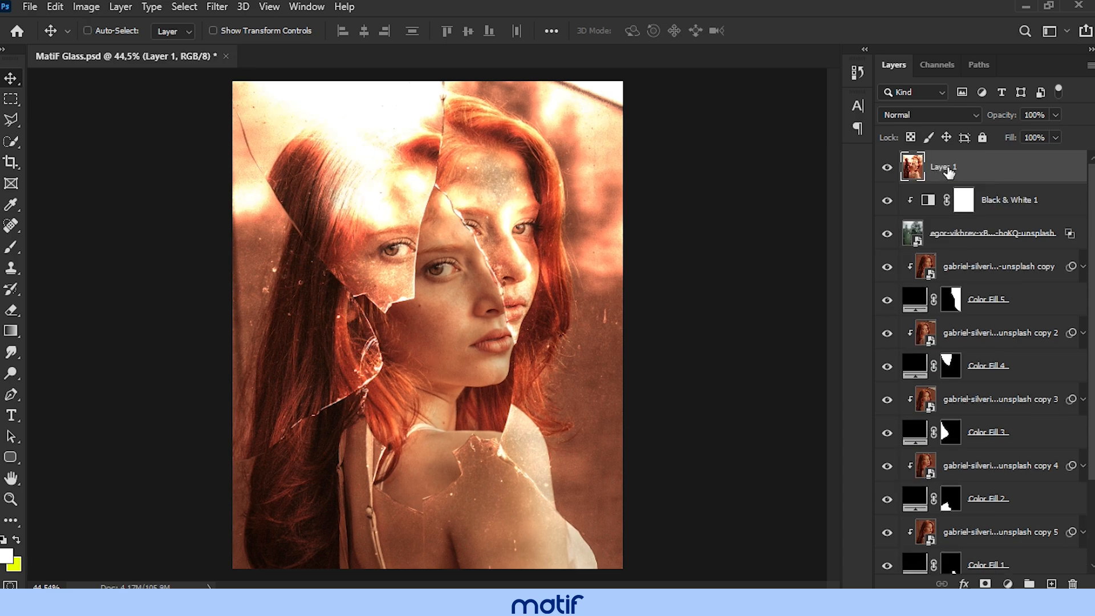
key("ctrl+j")
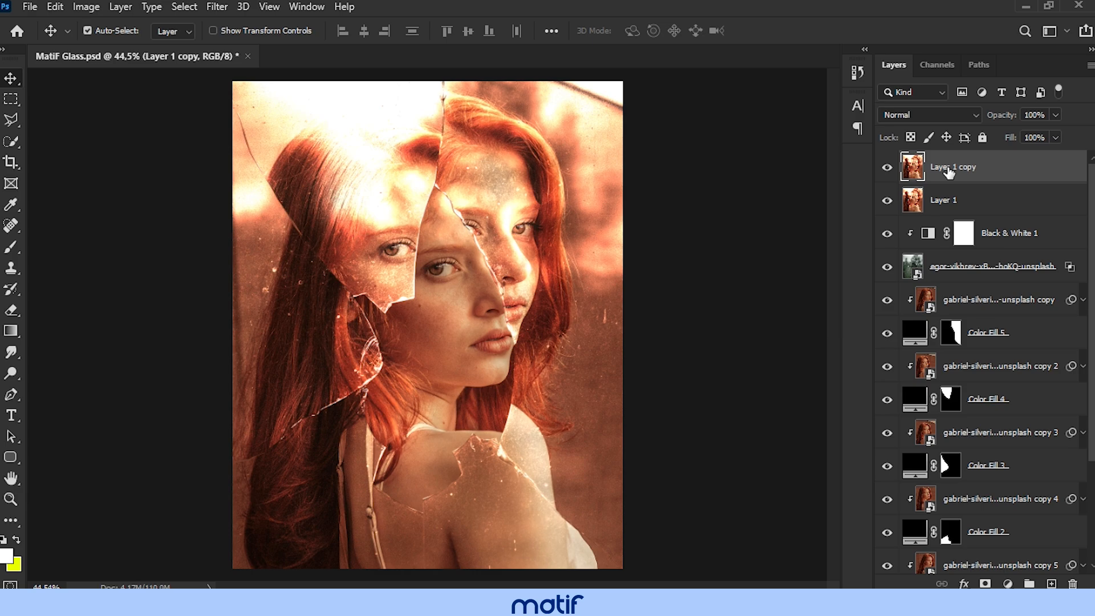
mouse_move(803, 28)
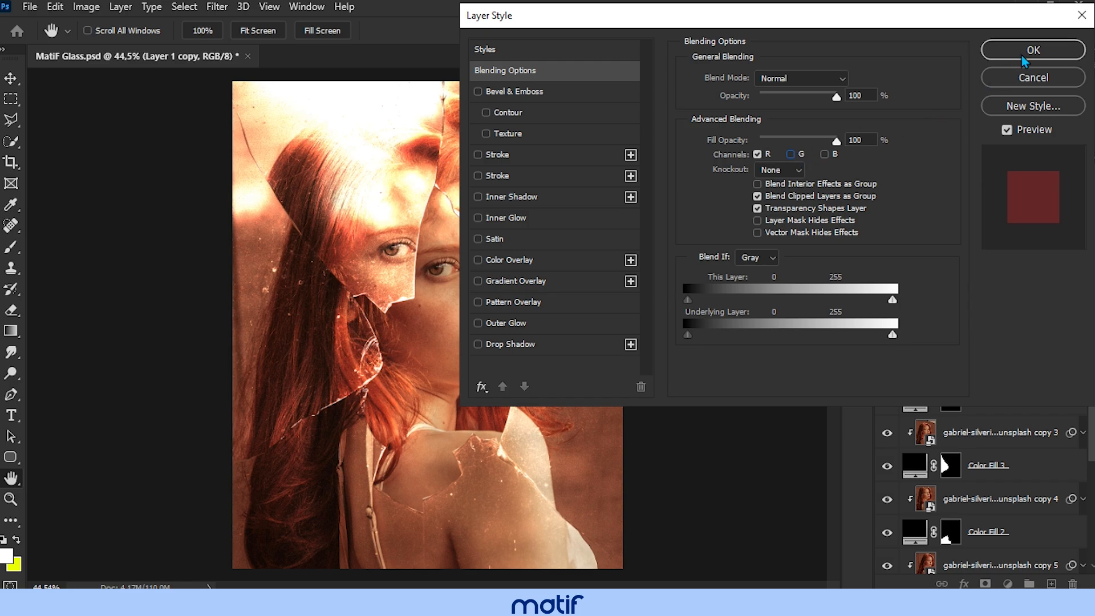
Limit Layer 1 copy to the red channel and begin transforming it for the offset.
left_click(1032, 50)
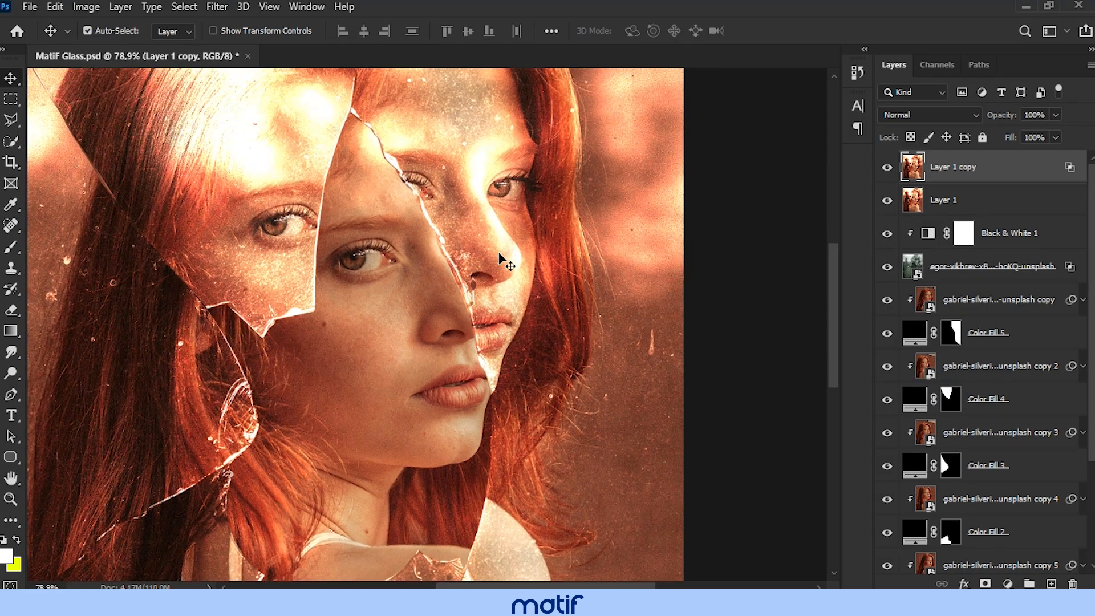
key("ctrl+t")
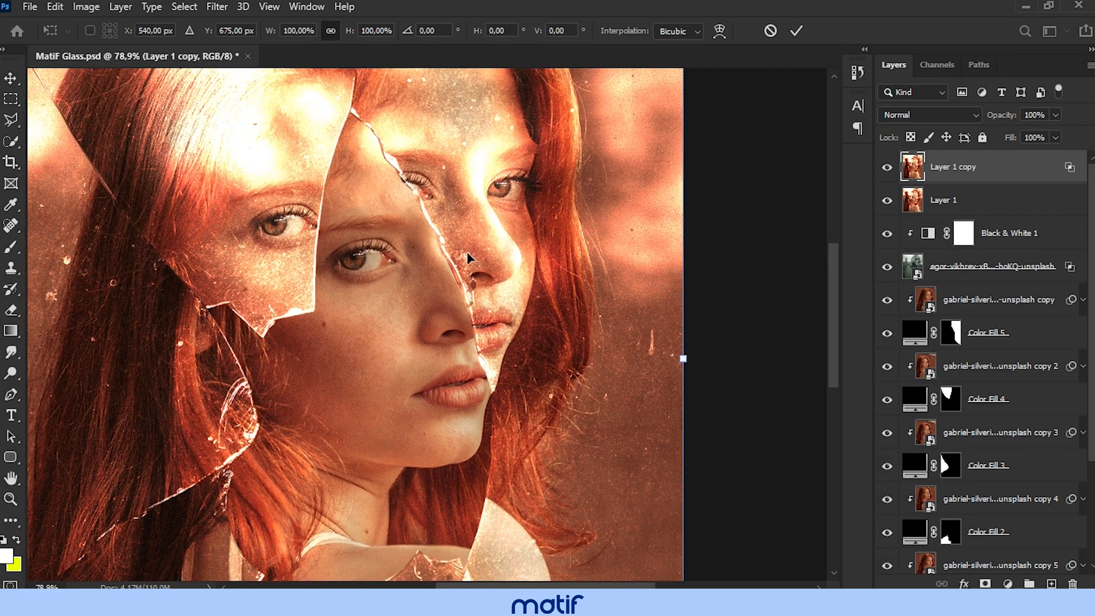